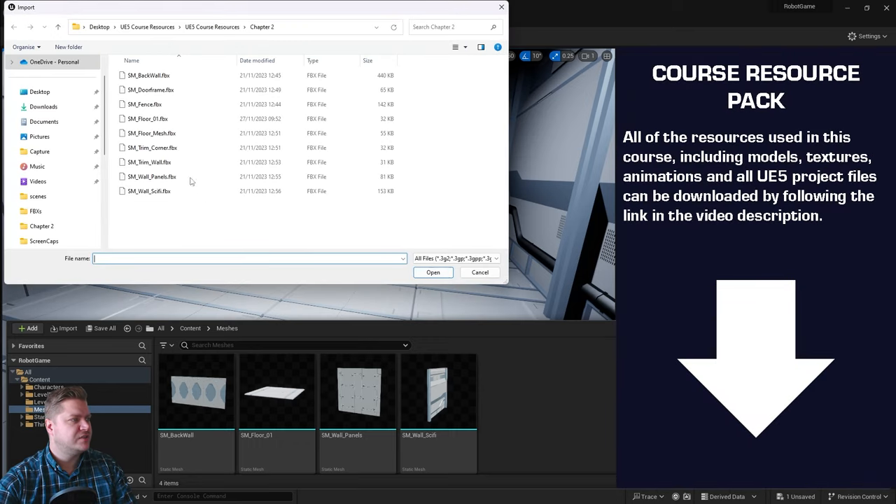
- Import SM_Floor_Mesh.fbx from the Chapter 2 folder into the Meshes folder
{"action": "left_click", "coordinate": [151, 133]}
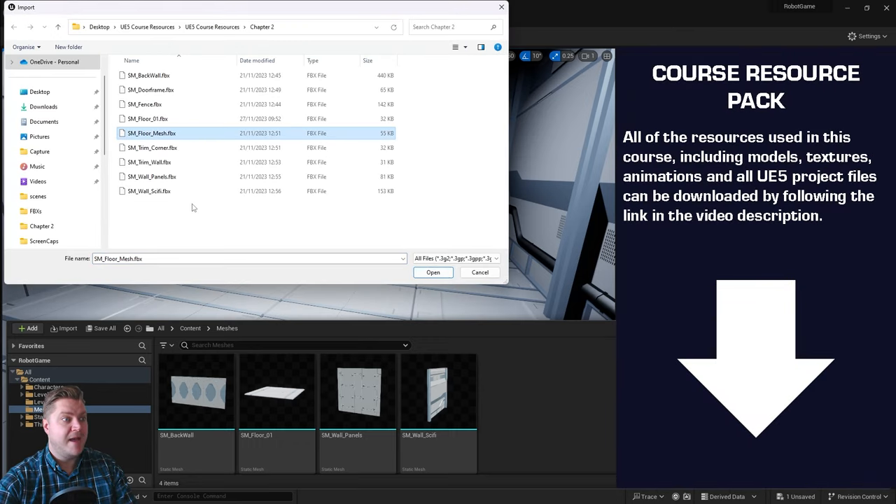
{"action": "left_click", "coordinate": [433, 273]}
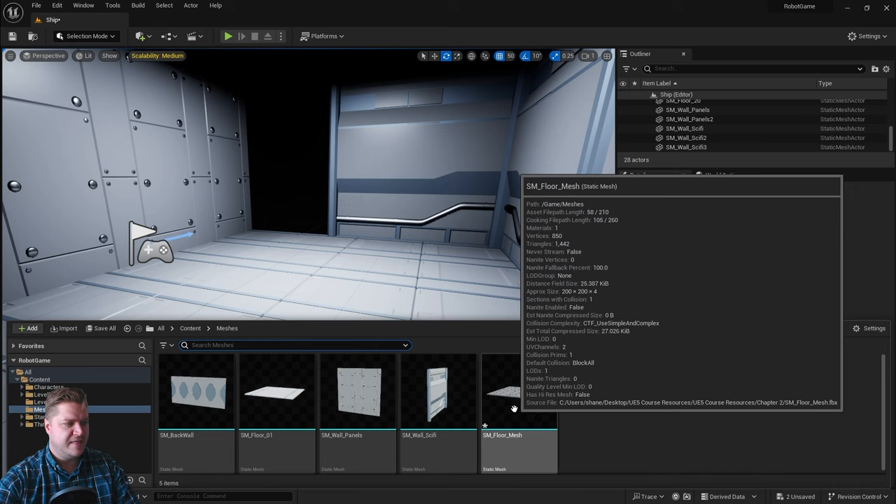
- Assign M_Metal_Steel to Element 0 of SM_Floor_Mesh in the mesh editor
{"action": "left_click", "coordinate": [519, 392]}
{"action": "type", "text": "steel"}
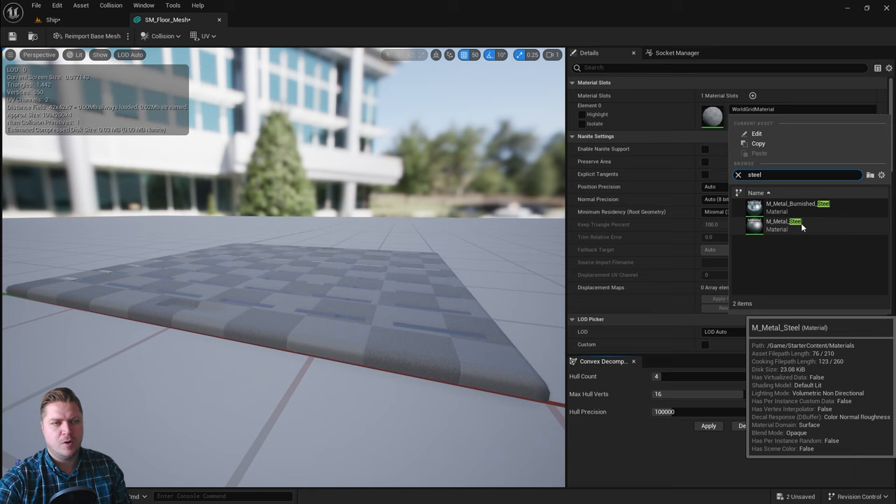
{"action": "mouse_move", "coordinate": [791, 204]}
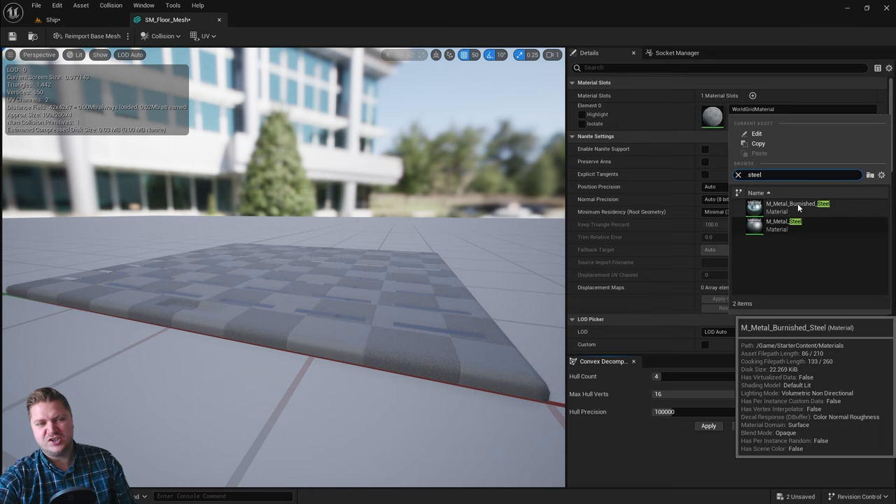
{"action": "left_click", "coordinate": [784, 225]}
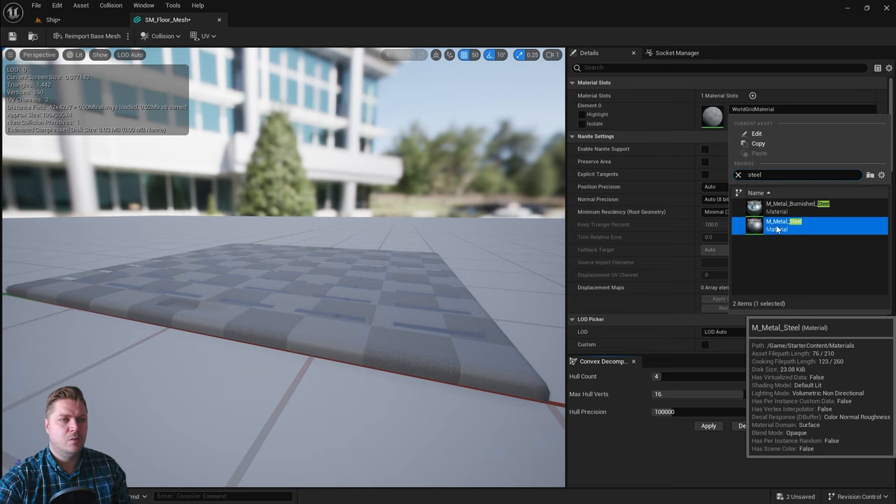
{"action": "double_click", "coordinate": [783, 225]}
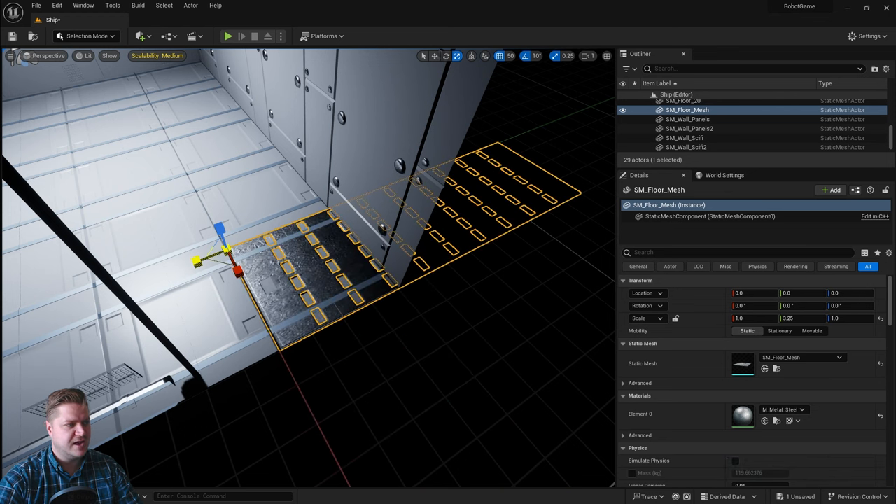
- Scale the SM_Floor_Mesh tile to 0.5 and move it into the room corner
{"action": "key", "text": "ctrl+z"}
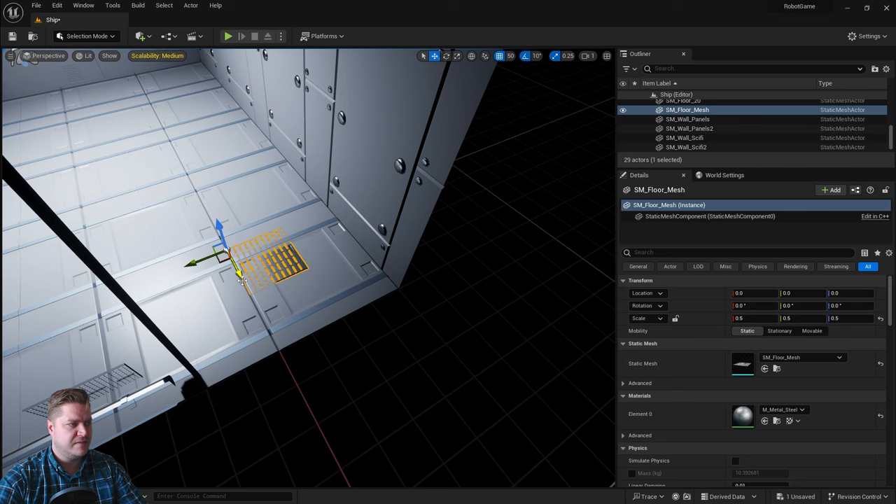
{"action": "left_click_drag", "start_coordinate": [206, 263], "coordinate": [301, 252]}
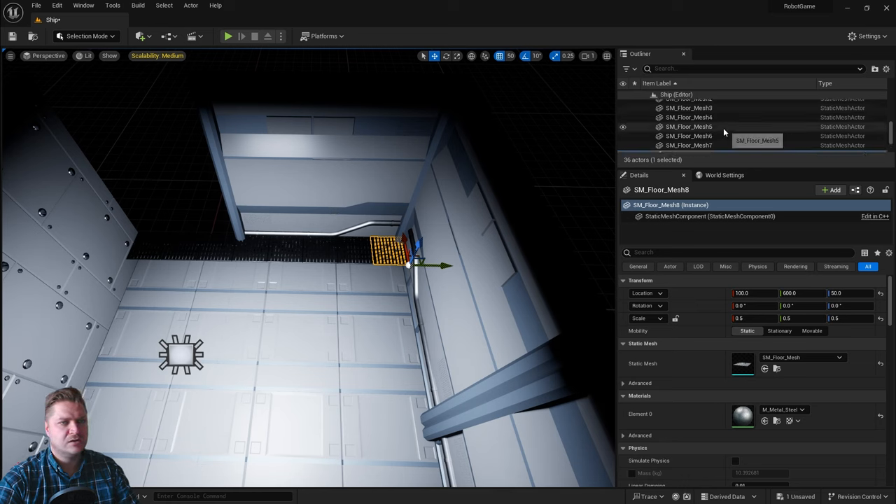
- Duplicate the grate tile along the floor and select the next tile to copy
{"action": "left_click_drag", "start_coordinate": [408, 263], "coordinate": [150, 248]}
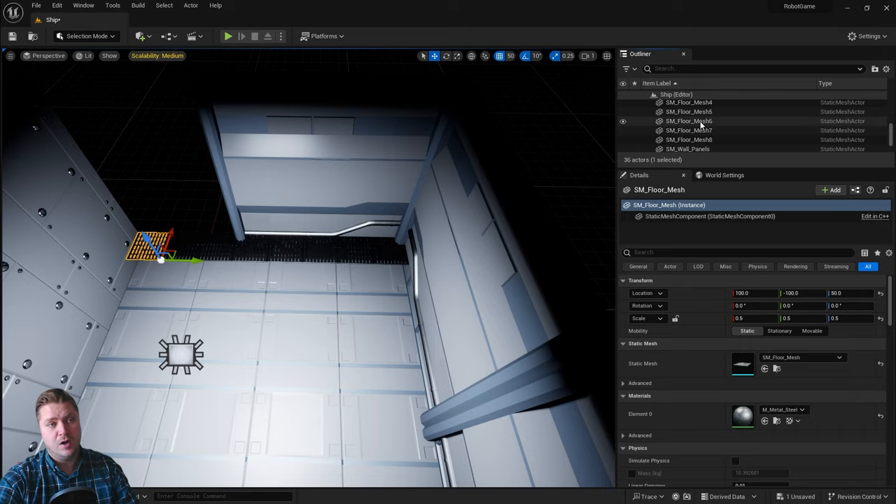
{"action": "left_click", "coordinate": [689, 139]}
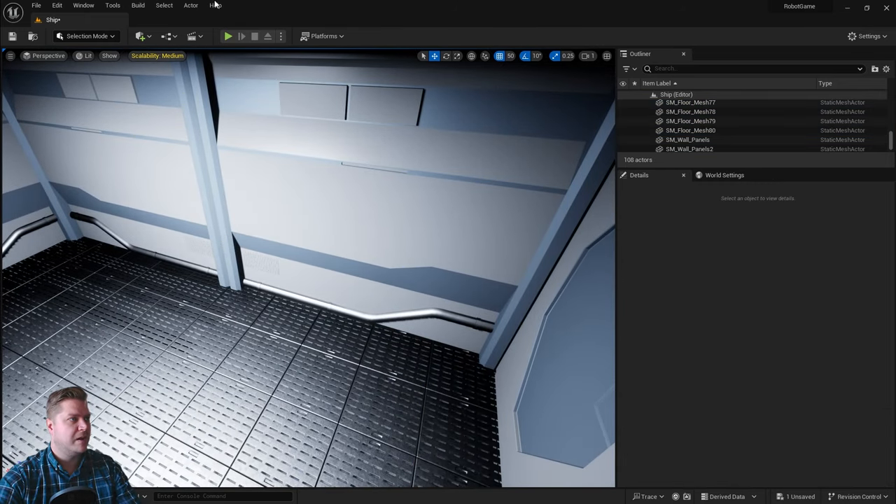
{"action": "left_click", "coordinate": [228, 36]}
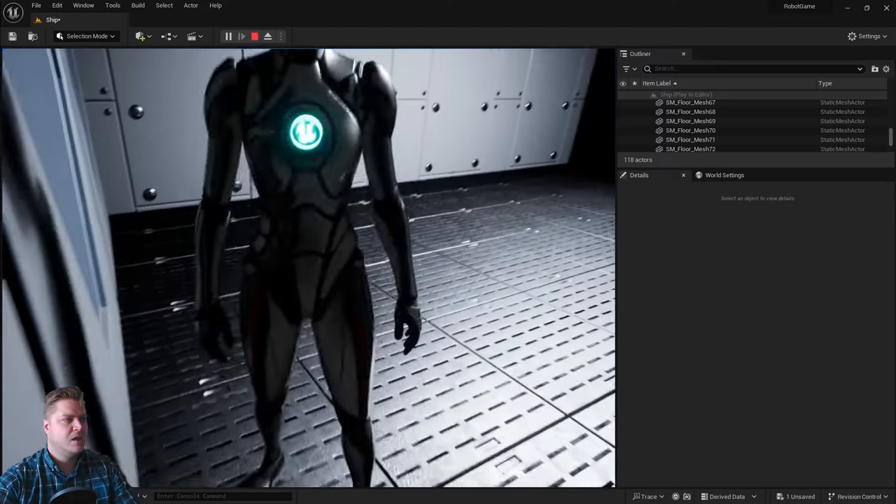
{"action": "left_click", "coordinate": [255, 36]}
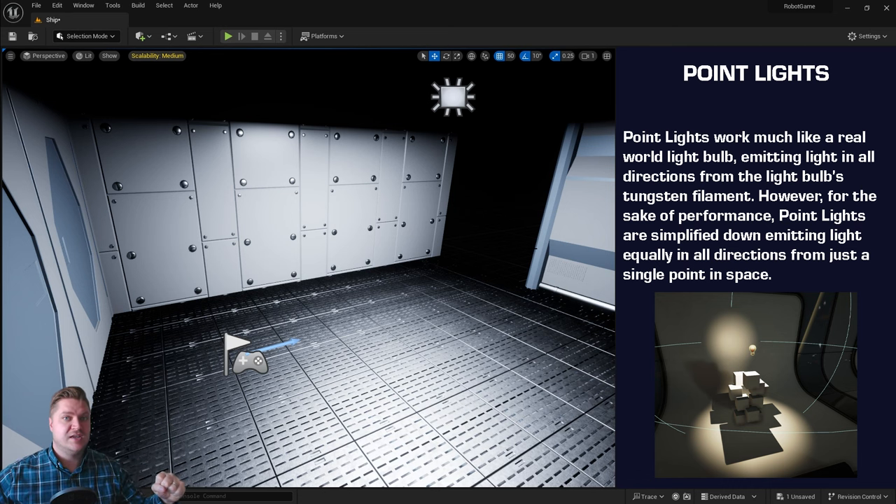
- Place a Point Light in the level from the Lights list
{"action": "left_click", "coordinate": [140, 37]}
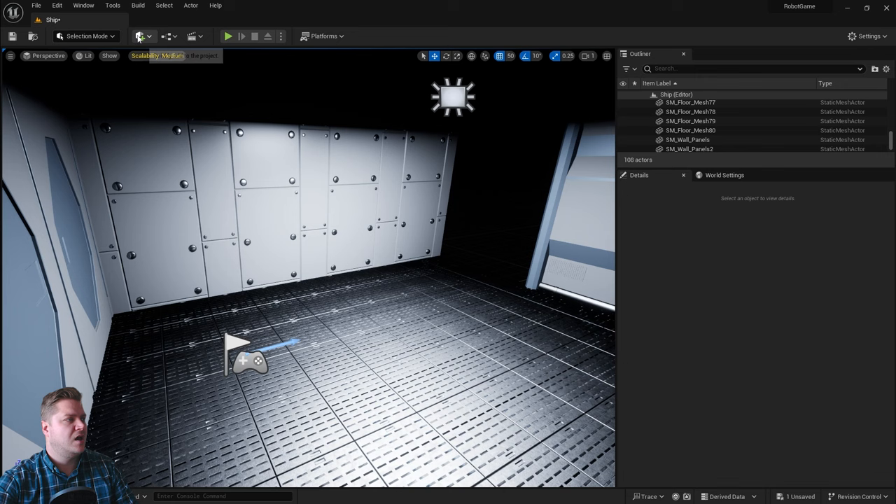
{"action": "left_click", "coordinate": [141, 35]}
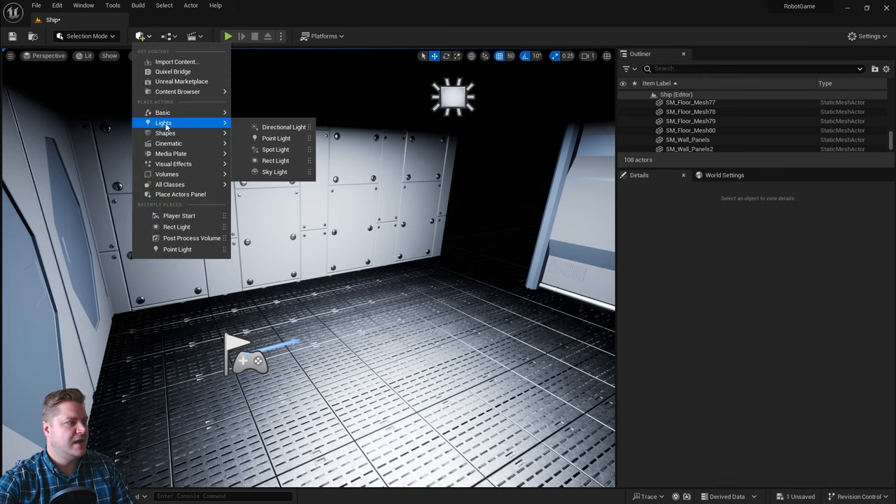
{"action": "left_click", "coordinate": [276, 138]}
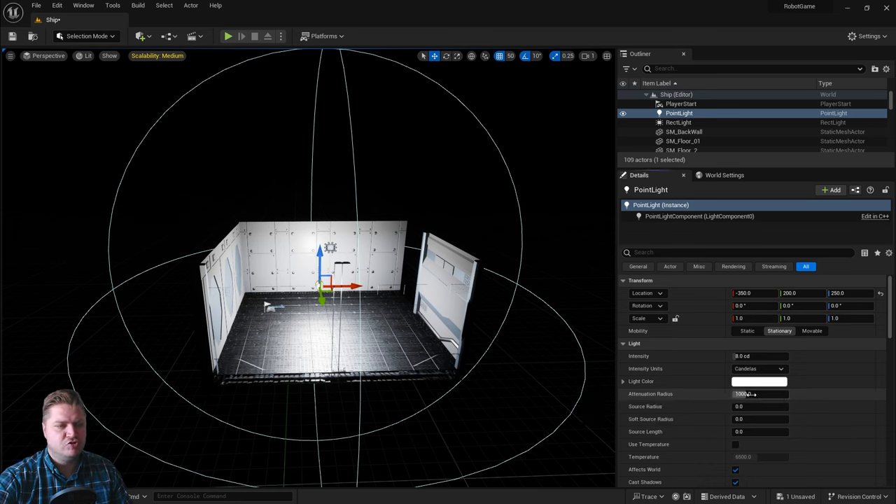
- Set the PointLight's Attenuation Radius to 350
{"action": "type", "text": "466.407898"}
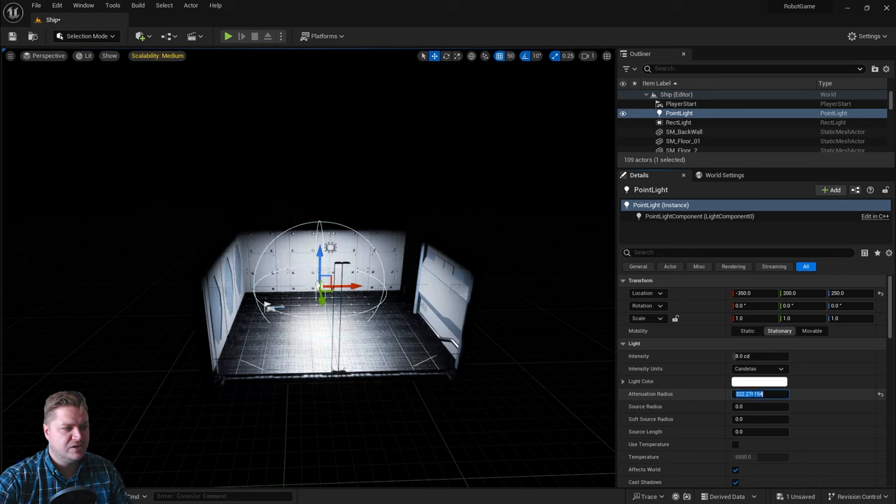
{"action": "type", "text": "350.0"}
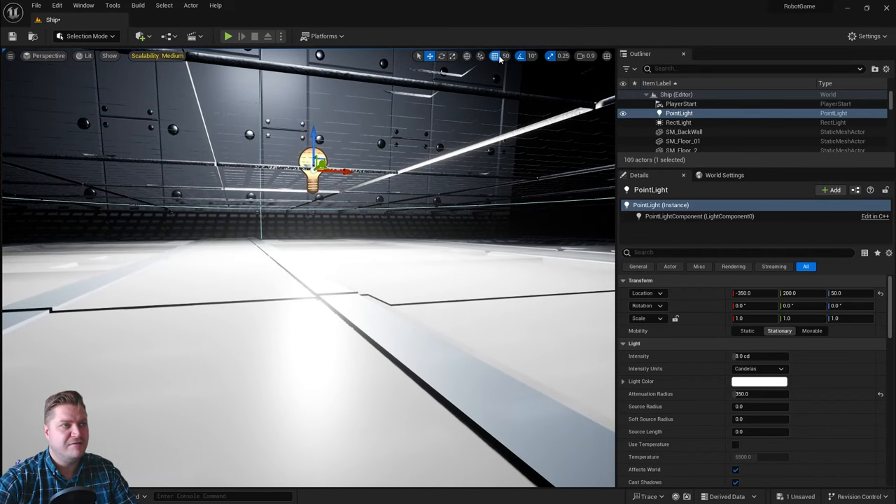
- Set grid snap to 10 and slide the light near the wall at Z 20 above the grate
{"action": "left_click", "coordinate": [506, 56]}
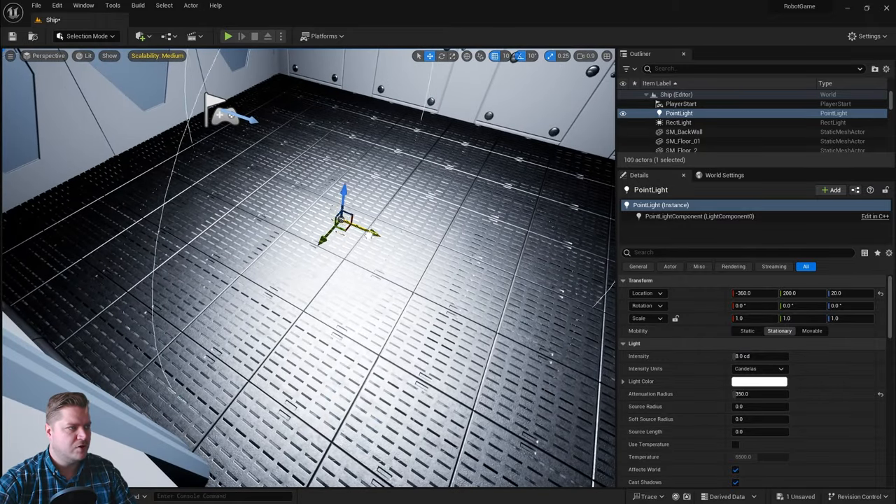
{"action": "left_click_drag", "start_coordinate": [343, 231], "coordinate": [231, 196]}
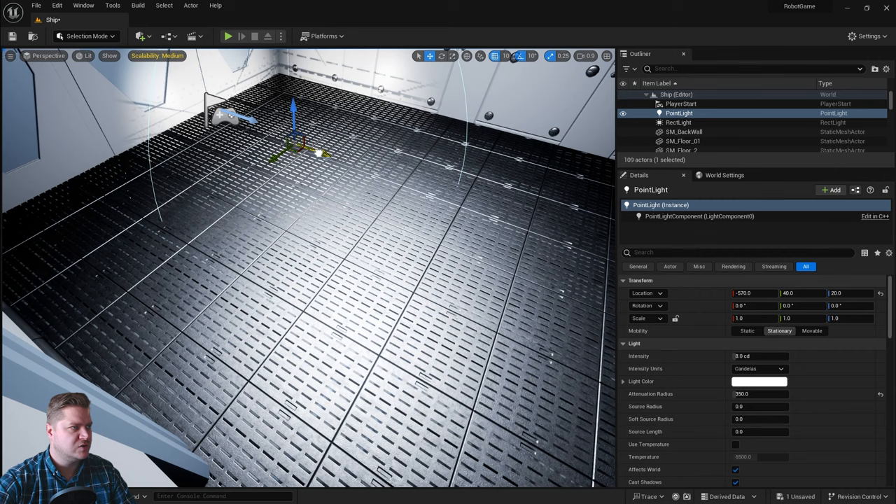
{"action": "left_click_drag", "start_coordinate": [318, 153], "coordinate": [294, 140]}
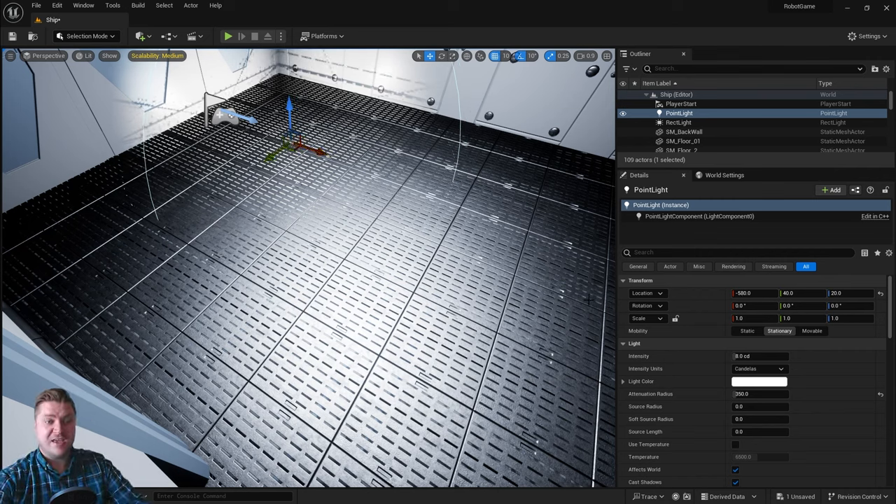
{"action": "left_click", "coordinate": [760, 382]}
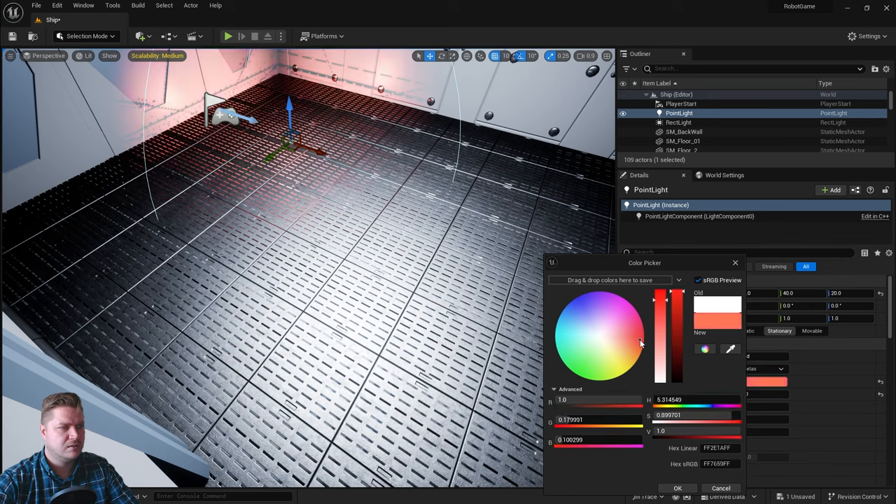
- Confirm the red light colour and lower its intensity to 1.0 cd
{"action": "left_click", "coordinate": [677, 488]}
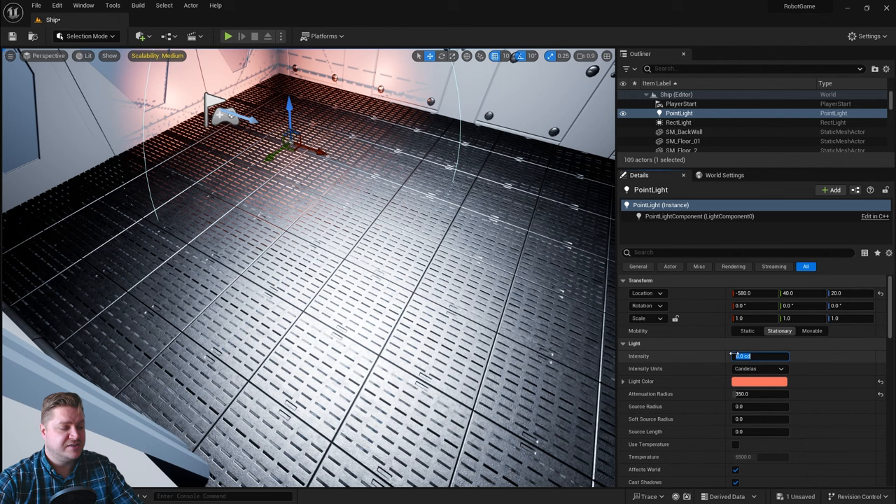
{"action": "type", "text": "1.0"}
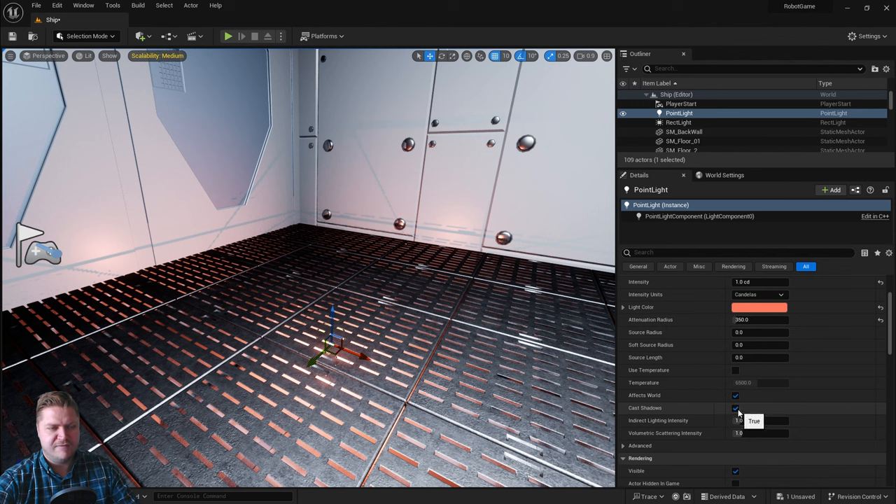
- Disable Cast Shadows on the red PointLight
{"action": "left_click", "coordinate": [736, 408]}
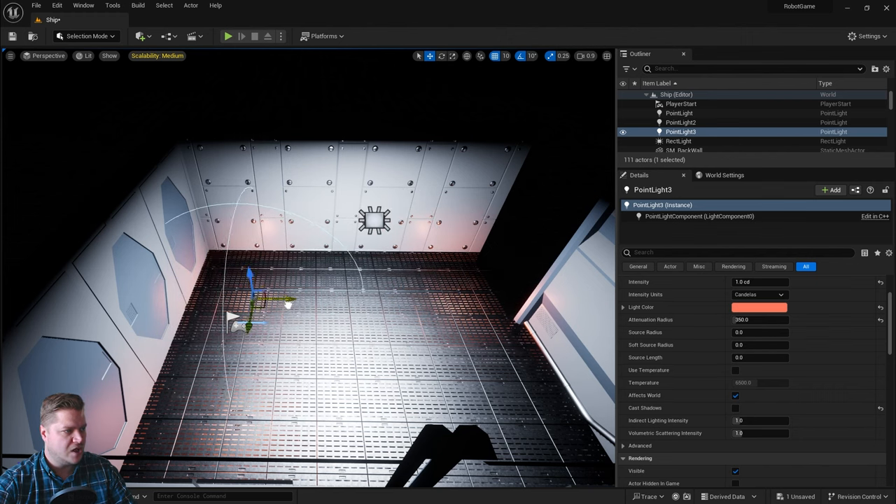
- Give the light a blue colour and move it toward the front of the floor
{"action": "left_click", "coordinate": [760, 307]}
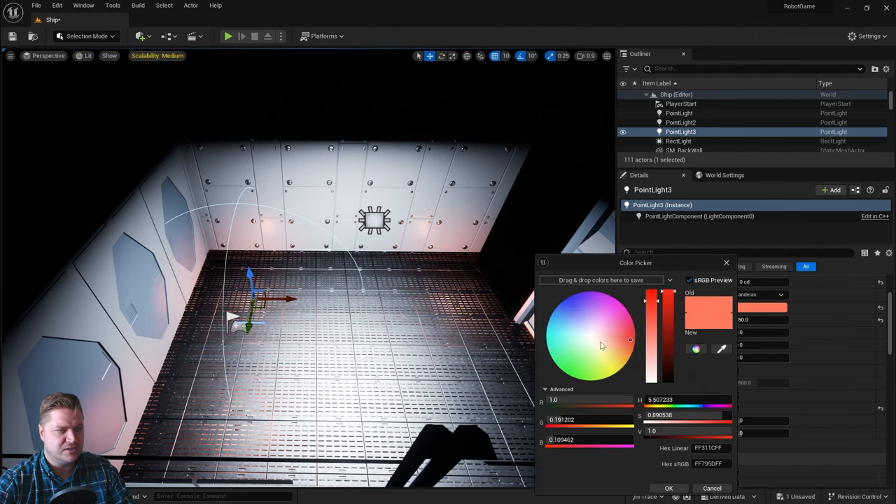
{"action": "left_click", "coordinate": [572, 310]}
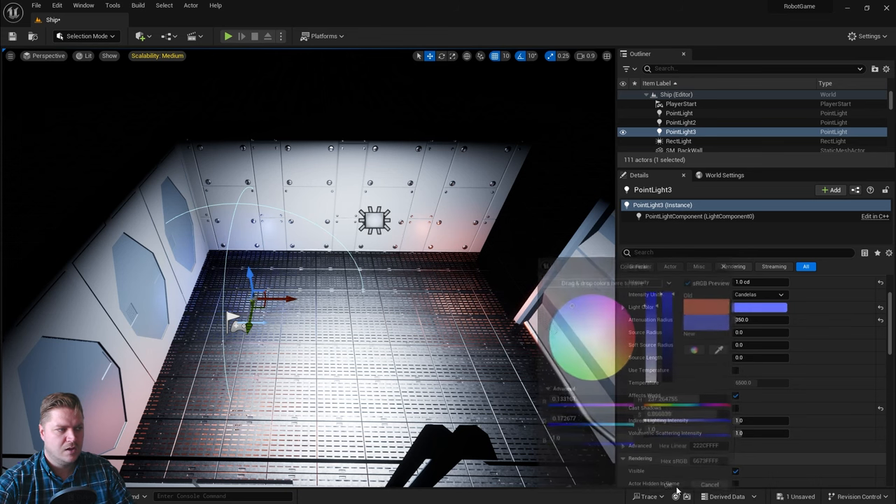
{"action": "left_click", "coordinate": [710, 484]}
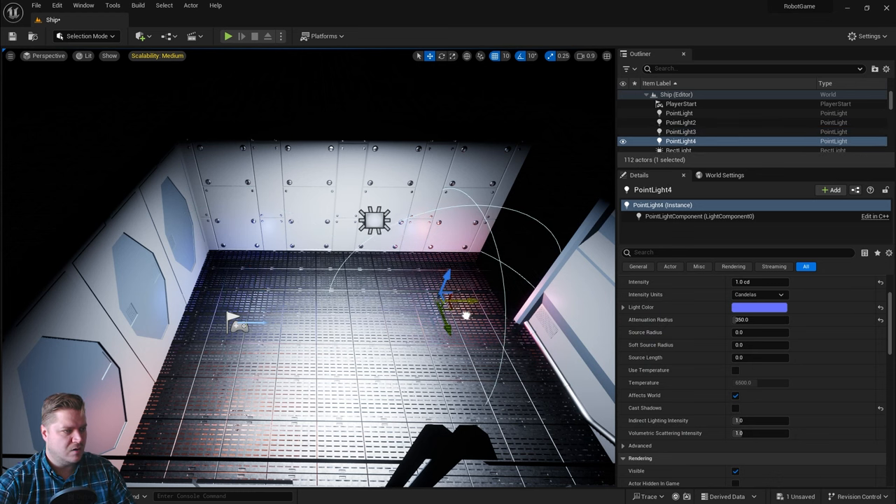
{"action": "left_click_drag", "start_coordinate": [452, 301], "coordinate": [497, 423]}
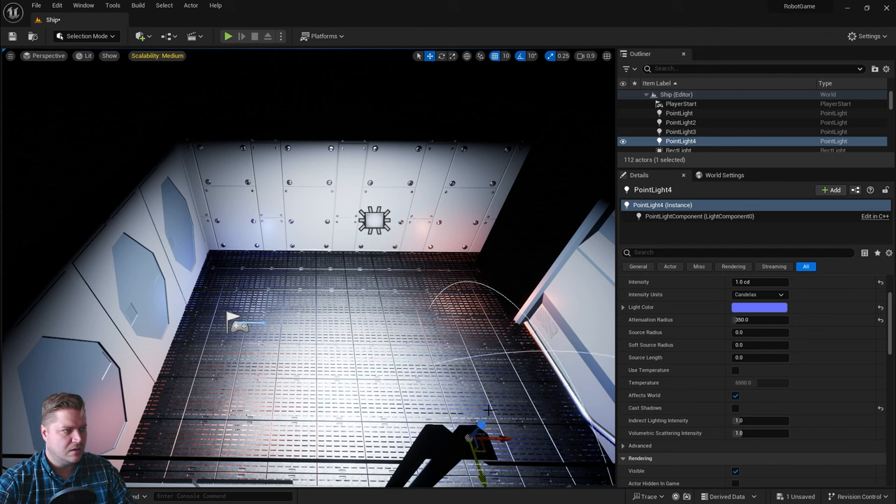
{"action": "mouse_move", "coordinate": [227, 35]}
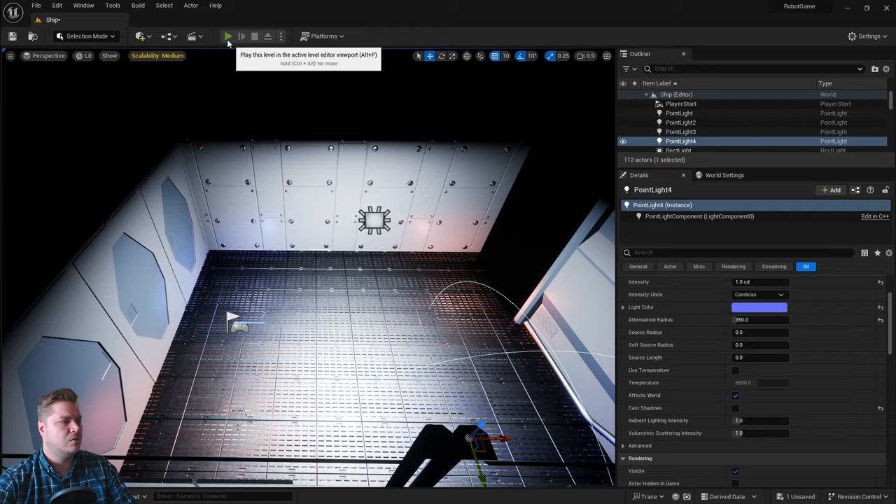
{"action": "left_click", "coordinate": [228, 36]}
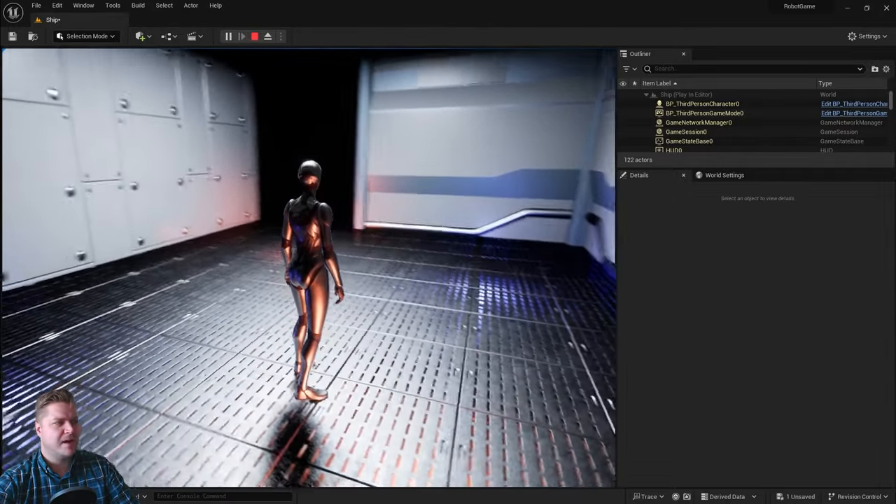
{"action": "left_click", "coordinate": [255, 36]}
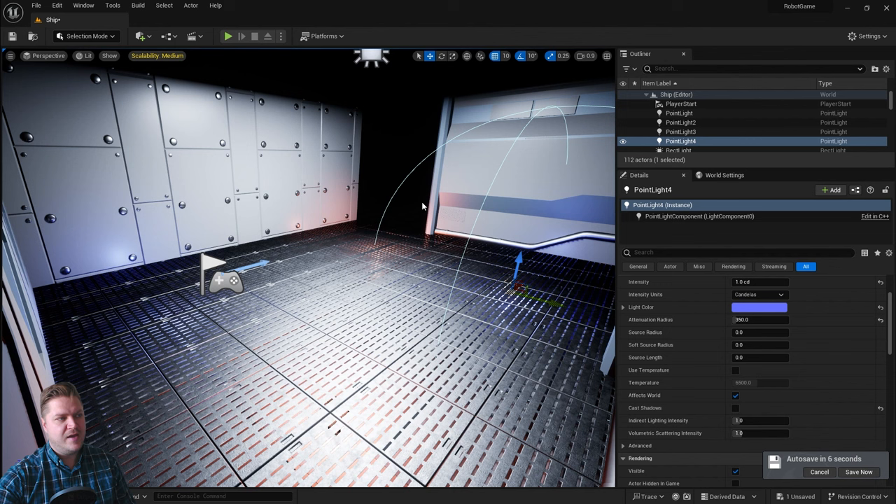
{"action": "mouse_move", "coordinate": [412, 154]}
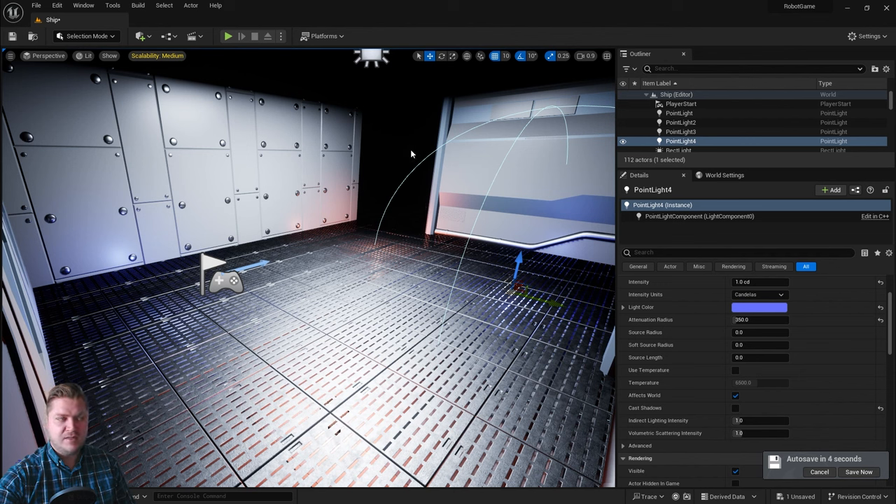
{"action": "mouse_move", "coordinate": [374, 131]}
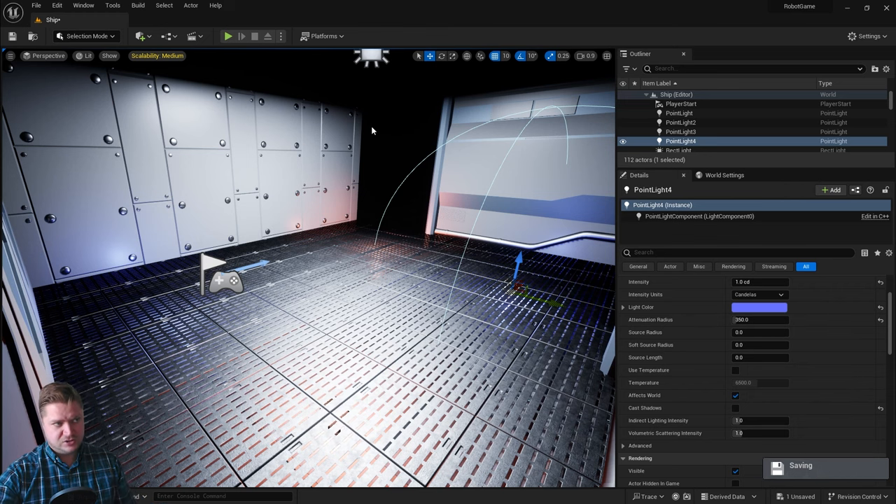
{"action": "mouse_move", "coordinate": [416, 158]}
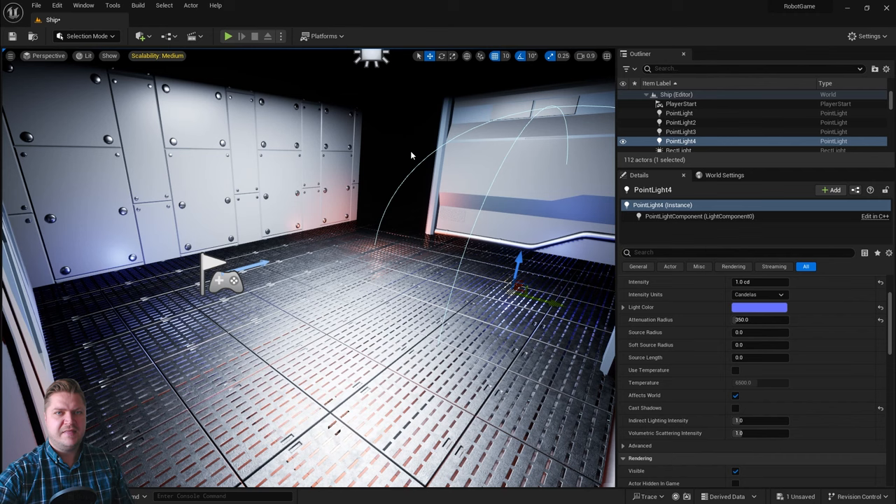
{"action": "mouse_move", "coordinate": [490, 182]}
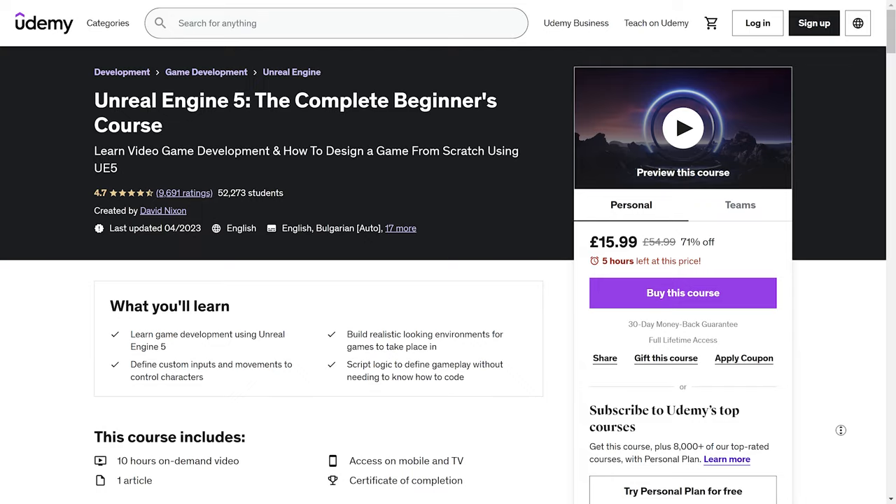
- Scroll the Udemy Complete Beginner's Course page down until the Course content section is in view
{"action": "scroll", "scroll_direction": "down", "scroll_amount": 3}
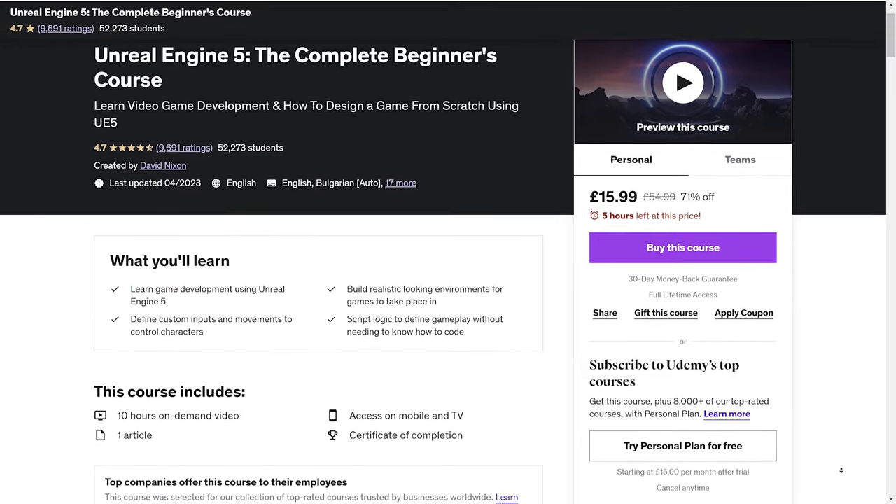
{"action": "scroll", "scroll_direction": "down", "scroll_amount": 3}
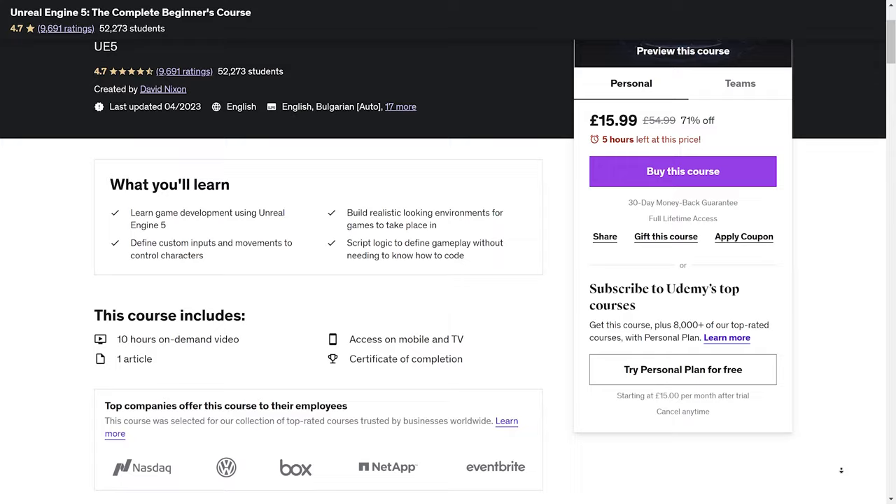
{"action": "scroll", "scroll_direction": "down", "scroll_amount": 3}
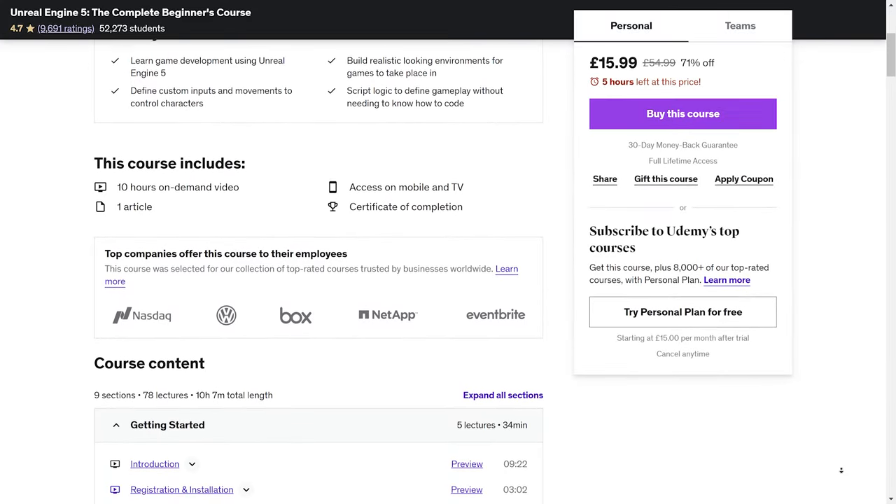
{"action": "scroll", "scroll_direction": "down", "scroll_amount": 3}
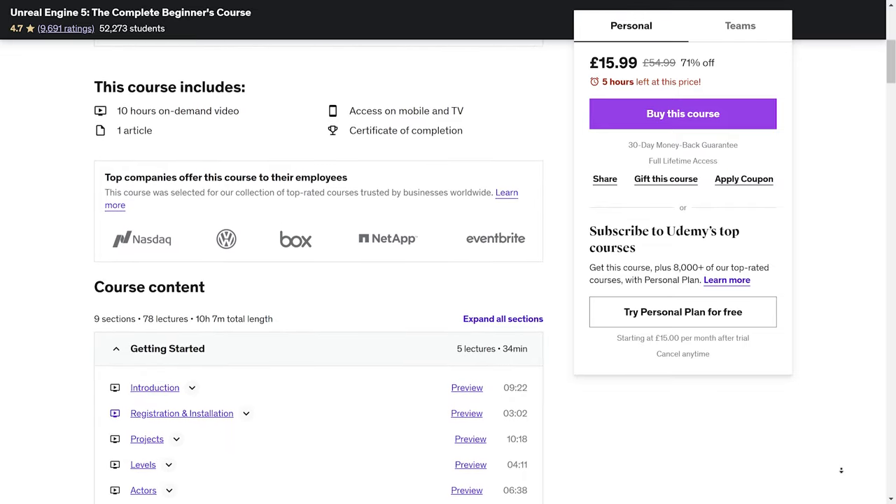
{"action": "scroll", "scroll_direction": "down", "scroll_amount": 3}
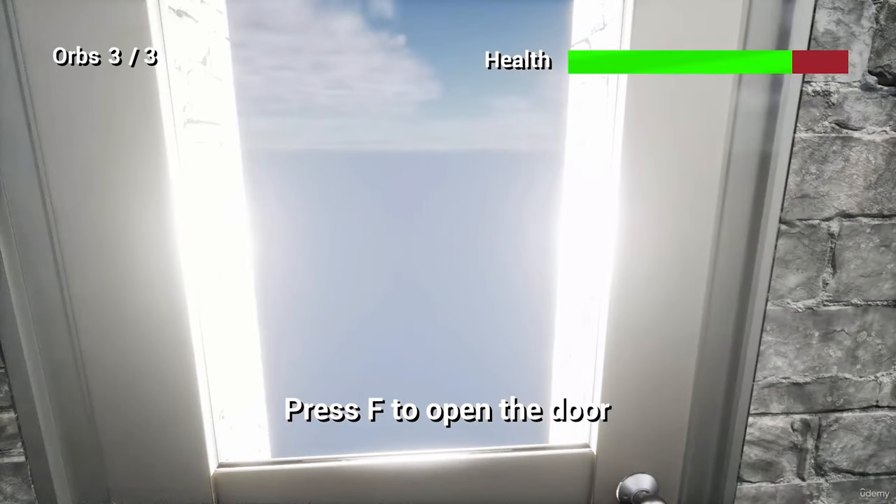
{"action": "key", "text": "f"}
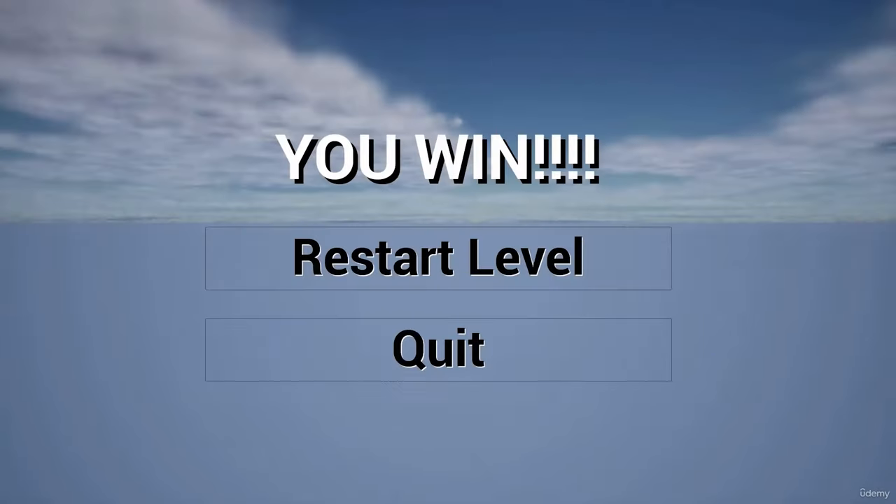